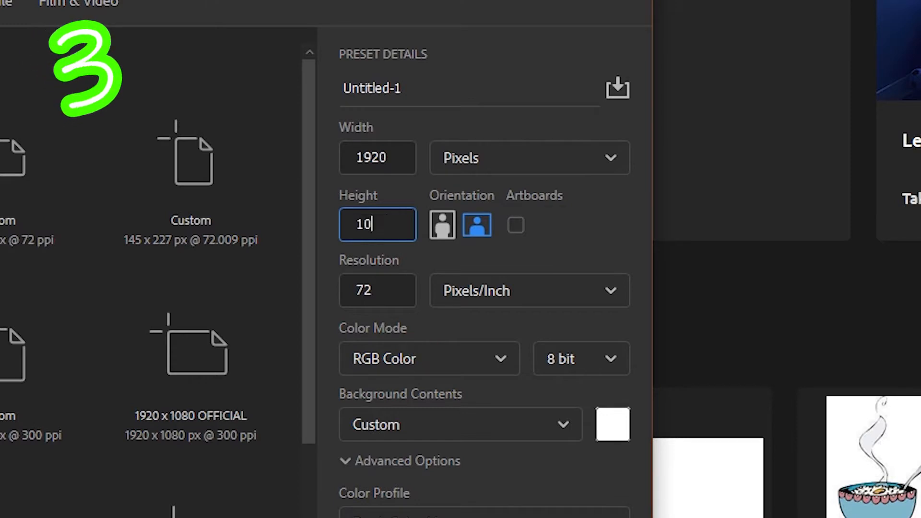
# - Make the background transparent and save the settings as preset 'OVERALY T'
pyautogui.click(459, 425)
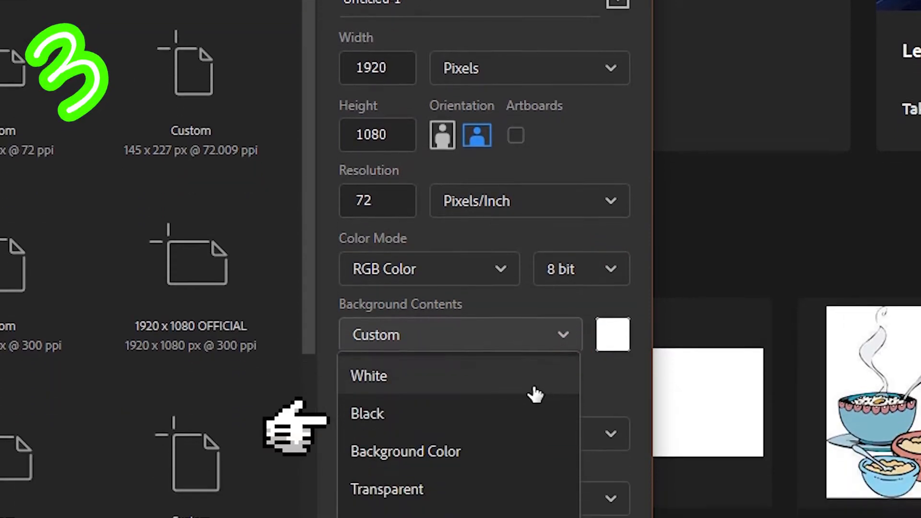
pyautogui.click(387, 489)
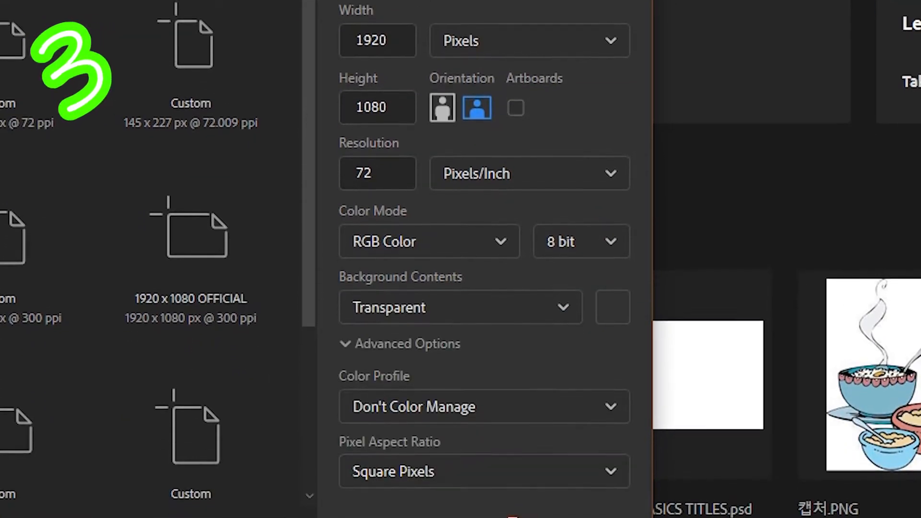
pyautogui.write('OVERALY T')
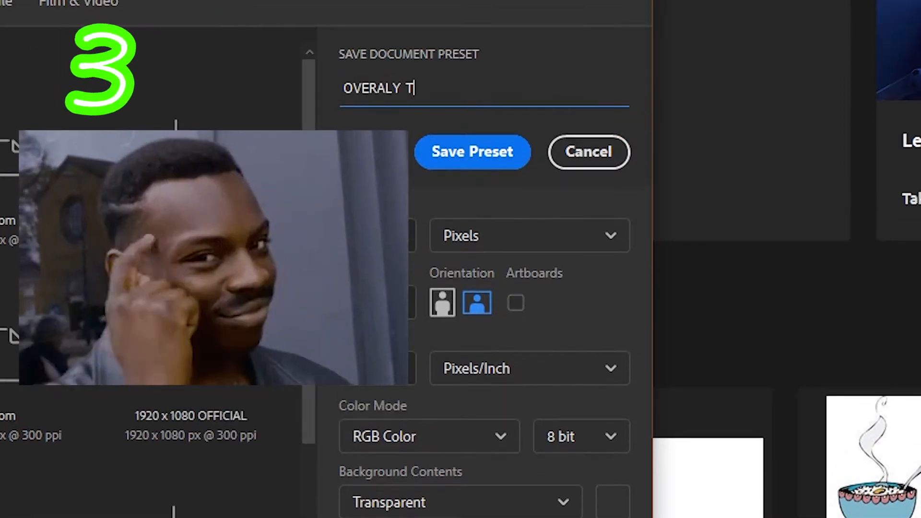
pyautogui.click(472, 152)
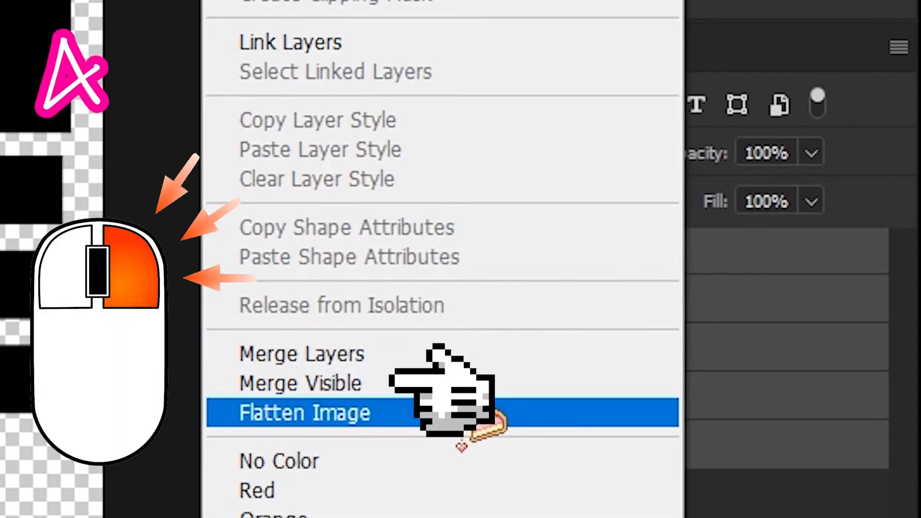
# - Flatten the grey layout blocks into a single 'lay out later' layer
pyautogui.click(304, 411)
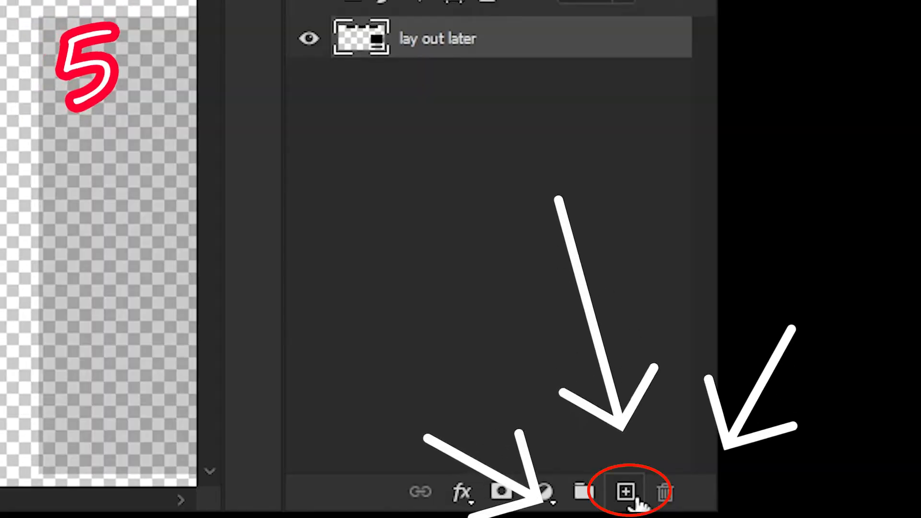
# - Draw the first top panel with a rectangular selection on a new layer and merge its pieces
pyautogui.click(625, 492)
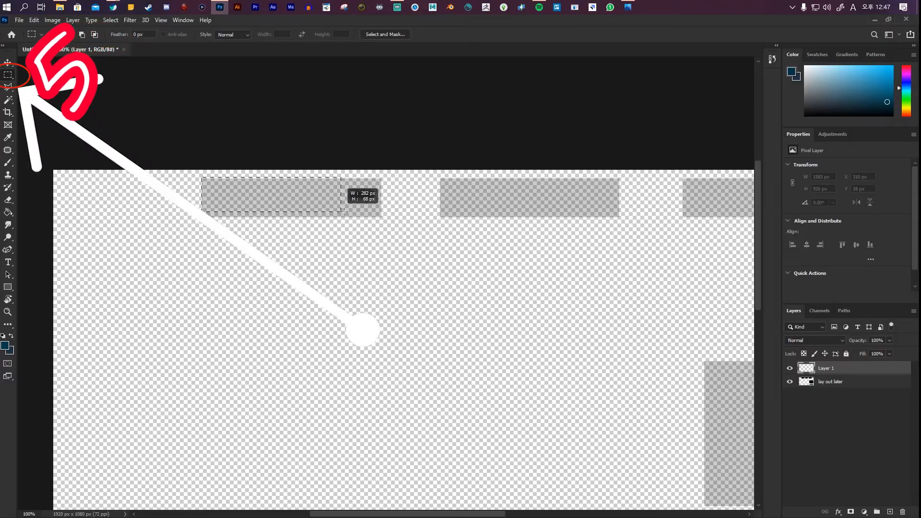
pyautogui.click(9, 212)
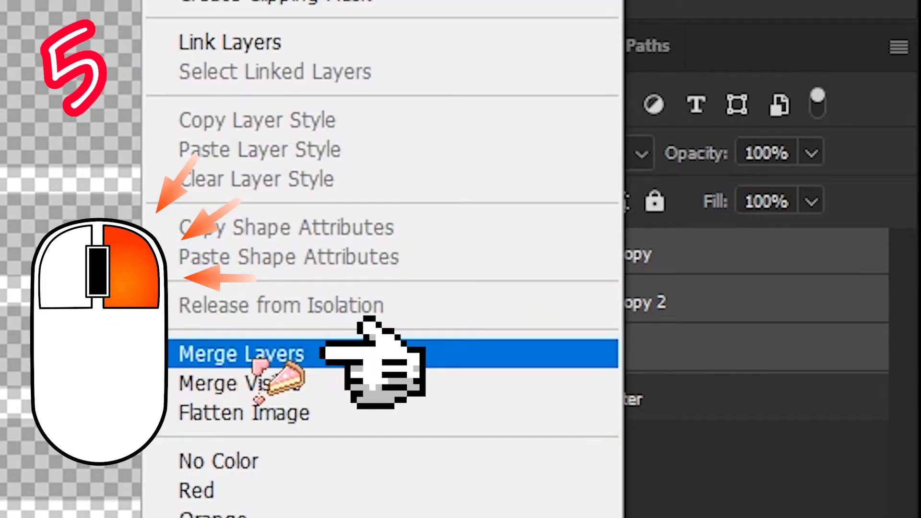
pyautogui.click(241, 353)
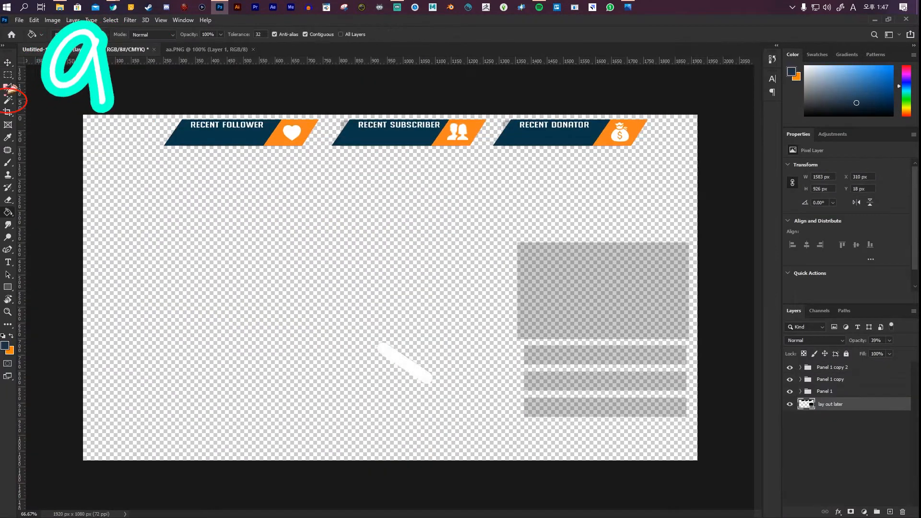
# - Select the webcam block by colour, contract by 6 px, and fill the navy frame on a new layer
pyautogui.click(8, 100)
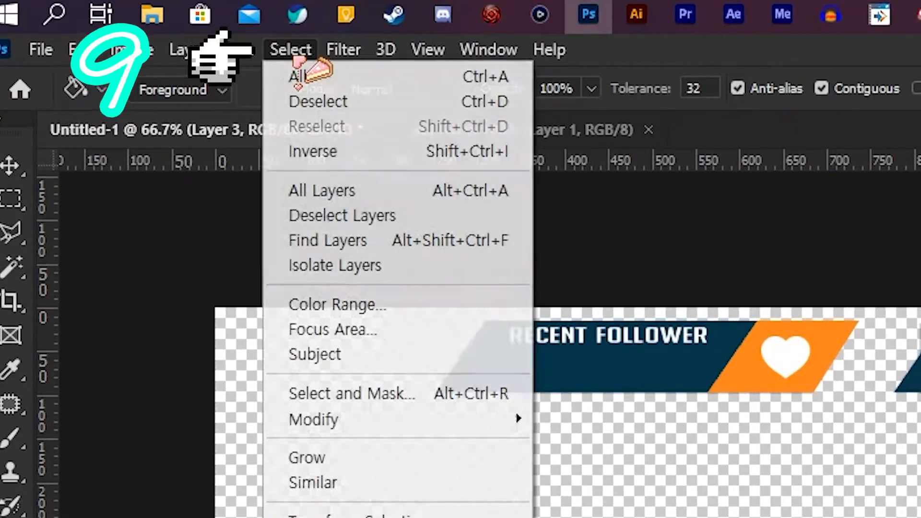
pyautogui.moveTo(312, 419)
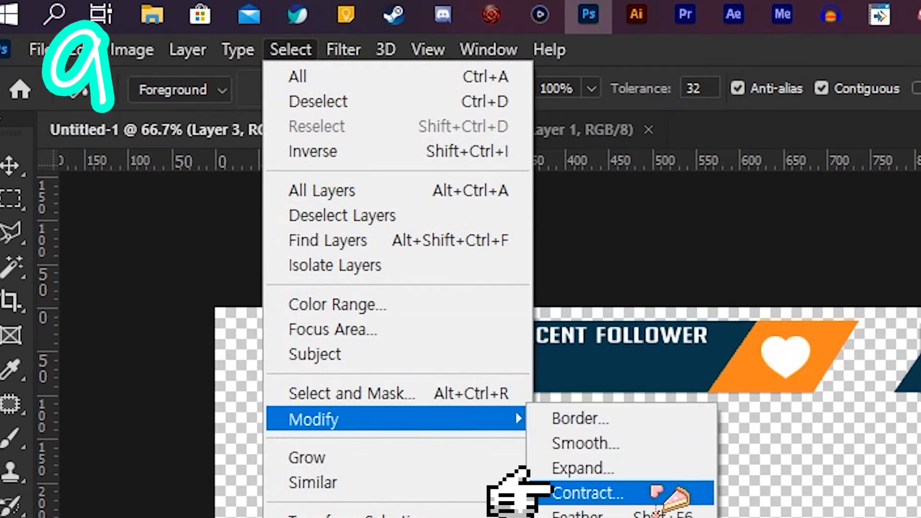
pyautogui.click(587, 494)
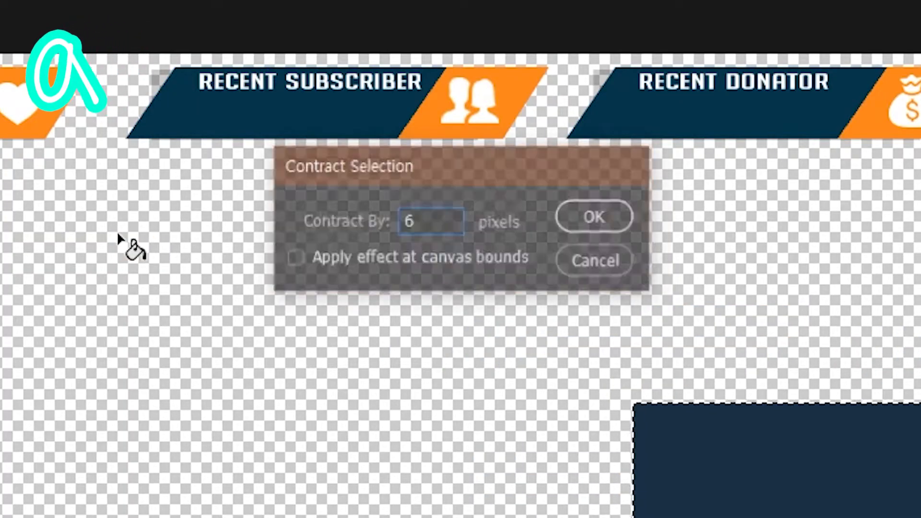
pyautogui.click(593, 216)
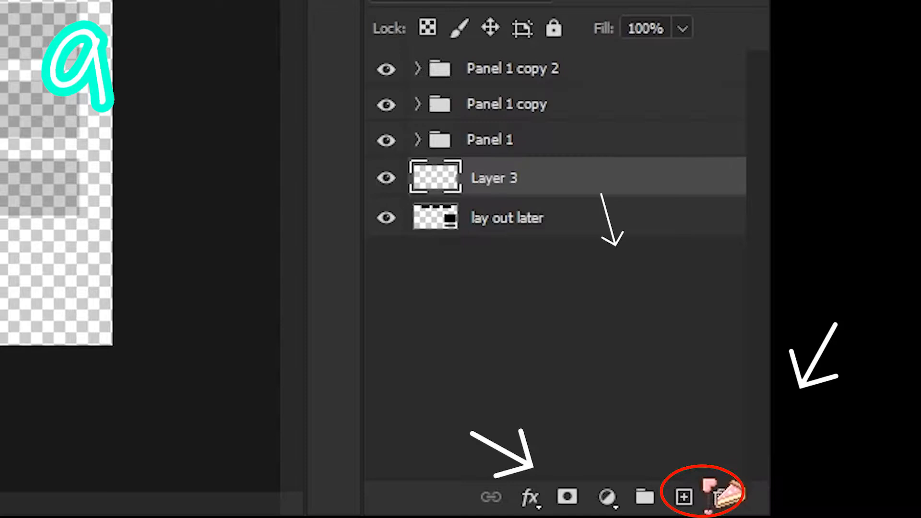
pyautogui.click(683, 497)
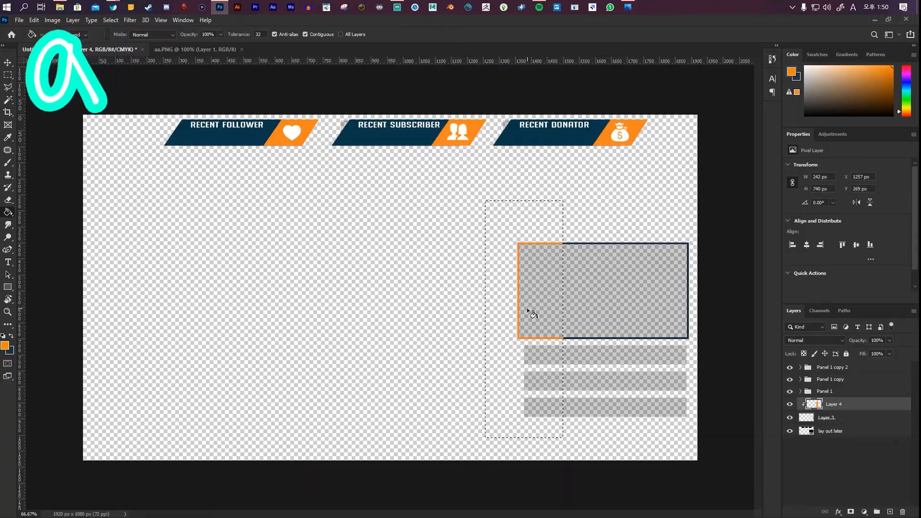
pyautogui.press('ctrl+j')
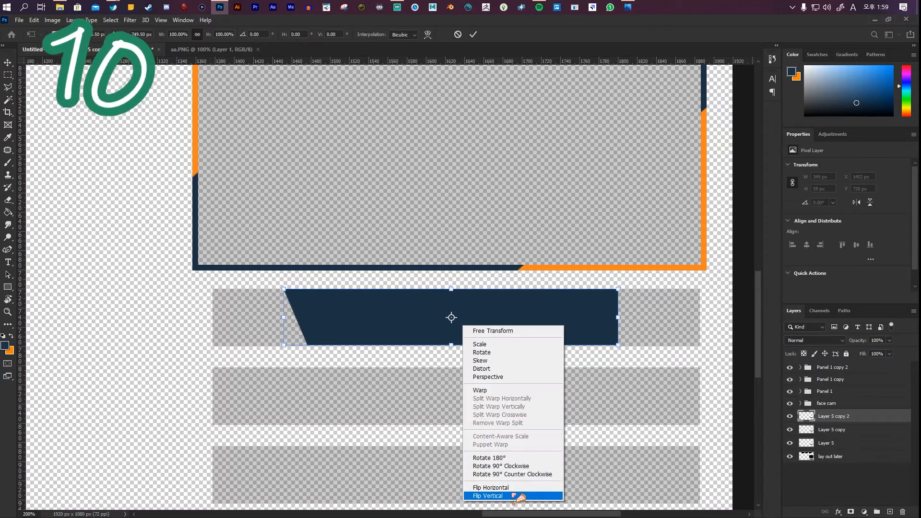
# - Flip the copied shape into a name panel, add PIXIPUI text, and choose PNG for saving
pyautogui.click(486, 496)
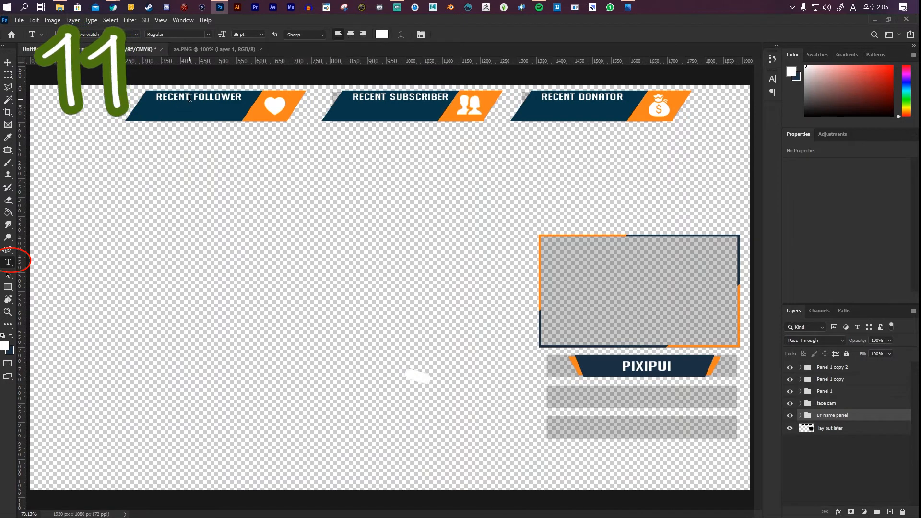
pyautogui.click(381, 34)
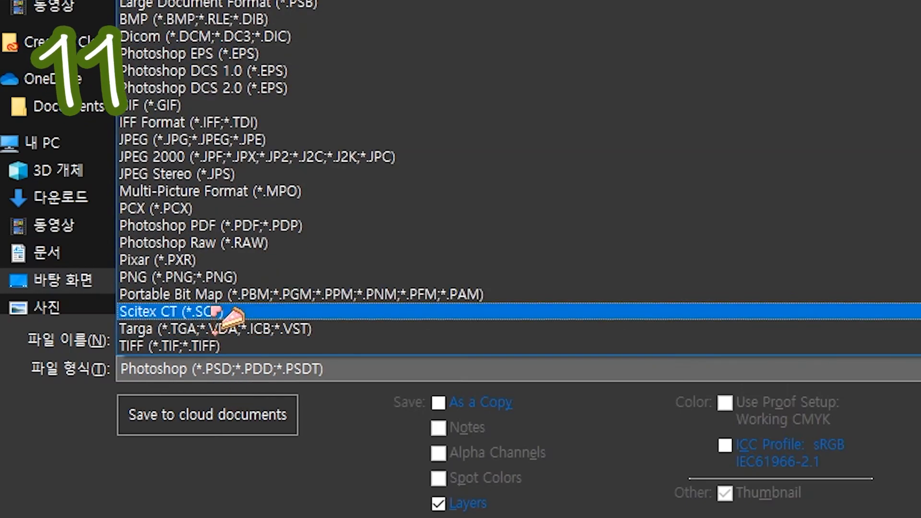
pyautogui.click(177, 276)
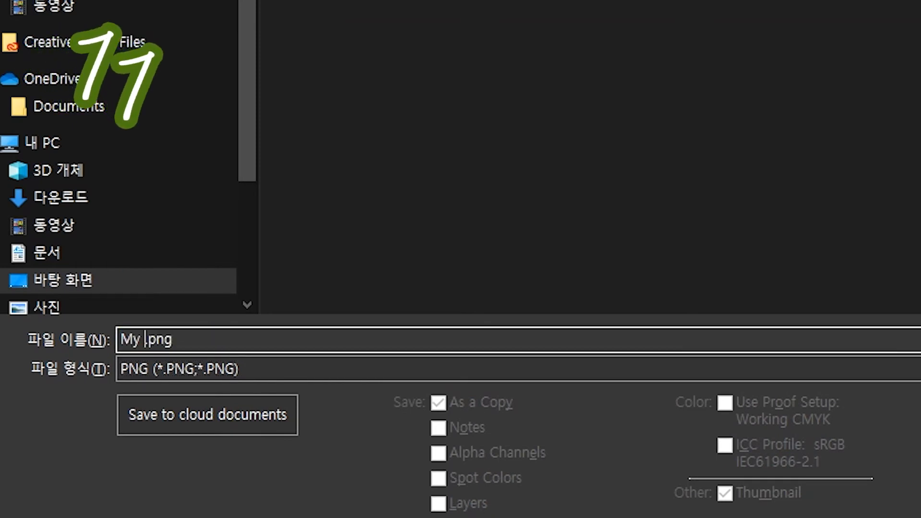